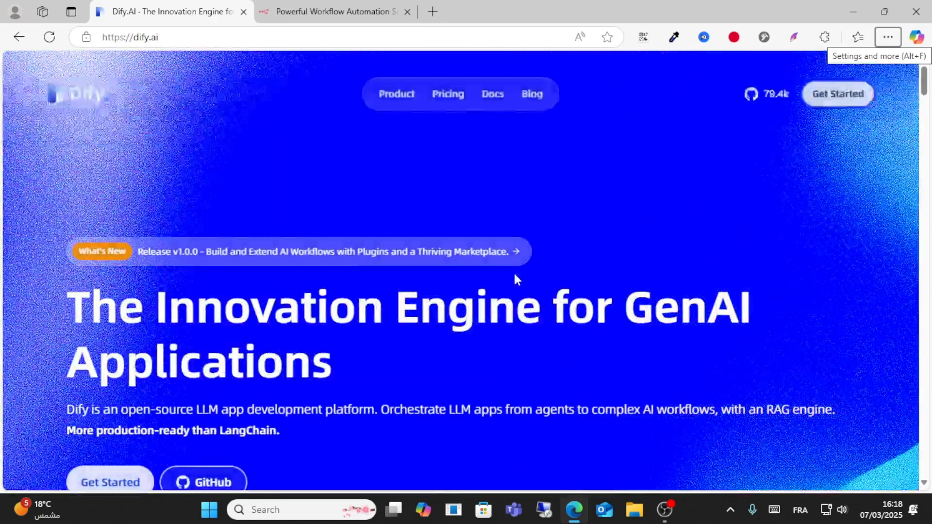
# Glance at the n8n homepage tab, then return to the Dify homepage and scroll down
pyautogui.scroll(3)
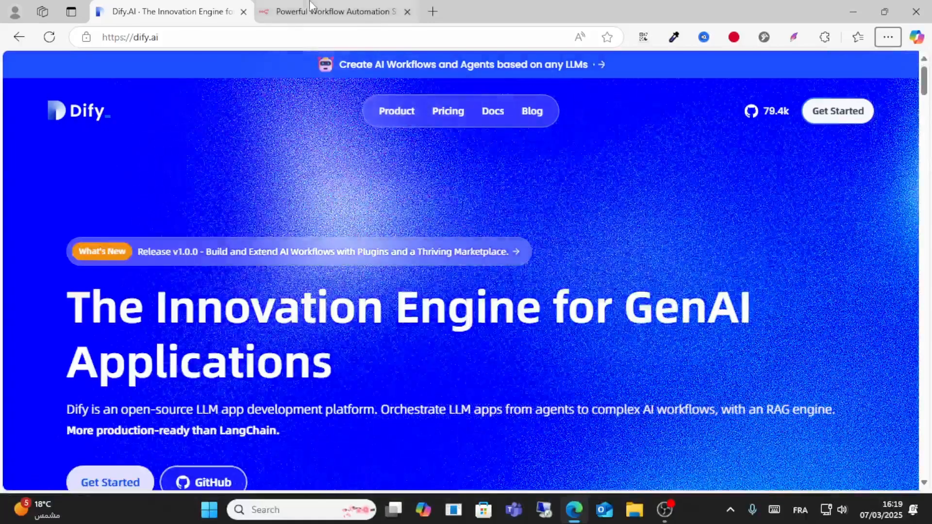
pyautogui.click(334, 11)
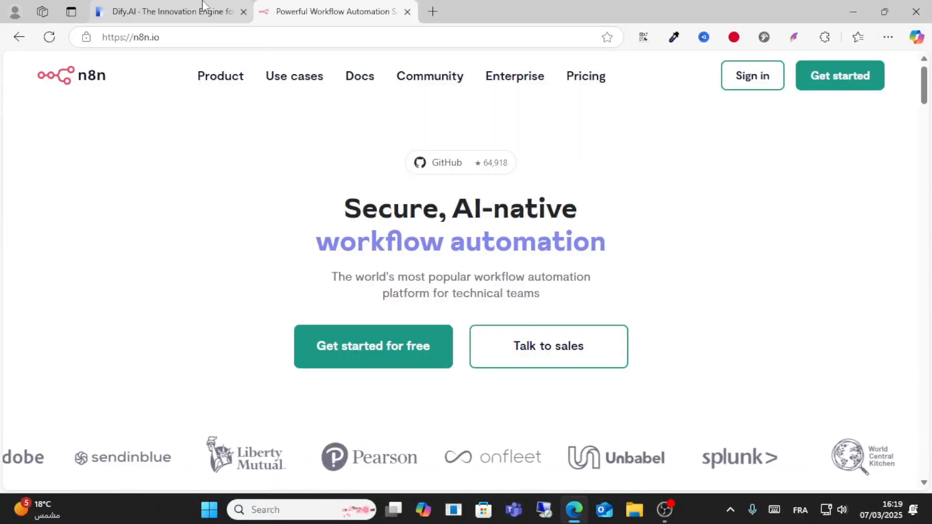
pyautogui.click(167, 11)
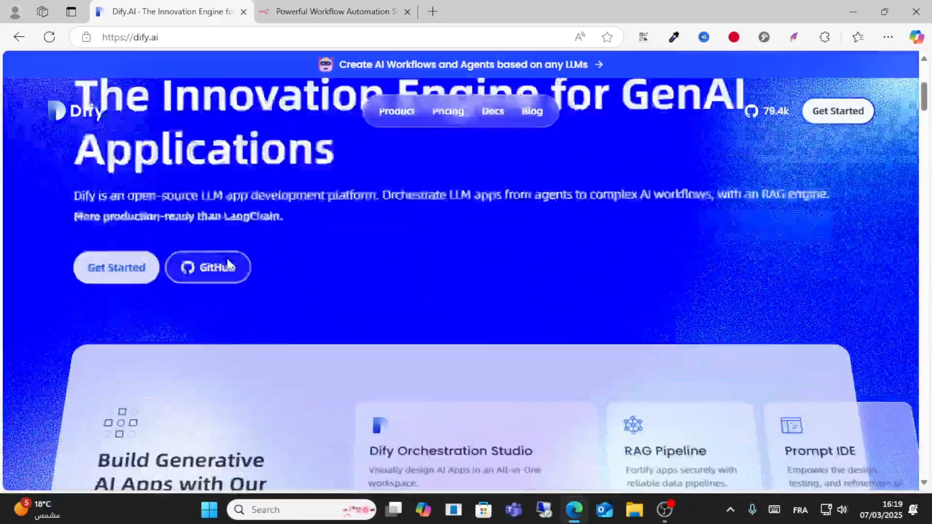
pyautogui.scroll(-3)
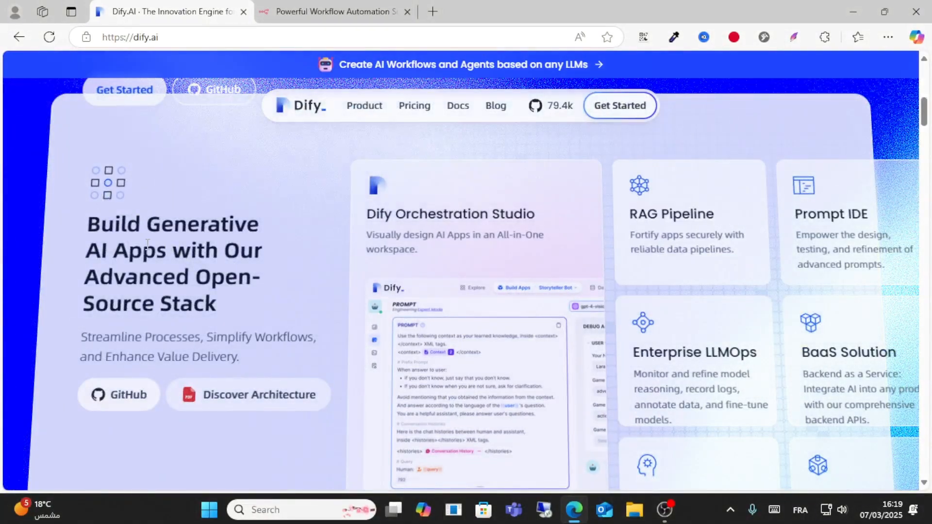
pyautogui.moveTo(273, 319)
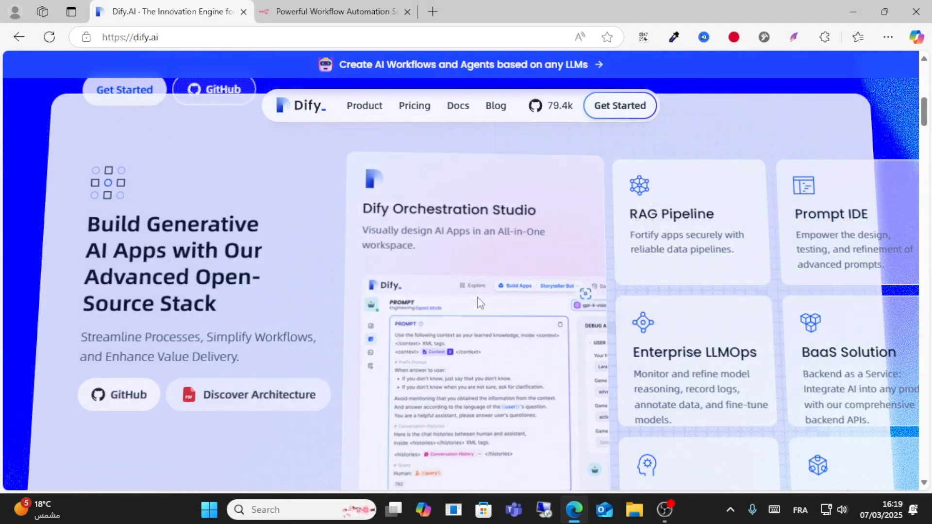
pyautogui.moveTo(118, 394)
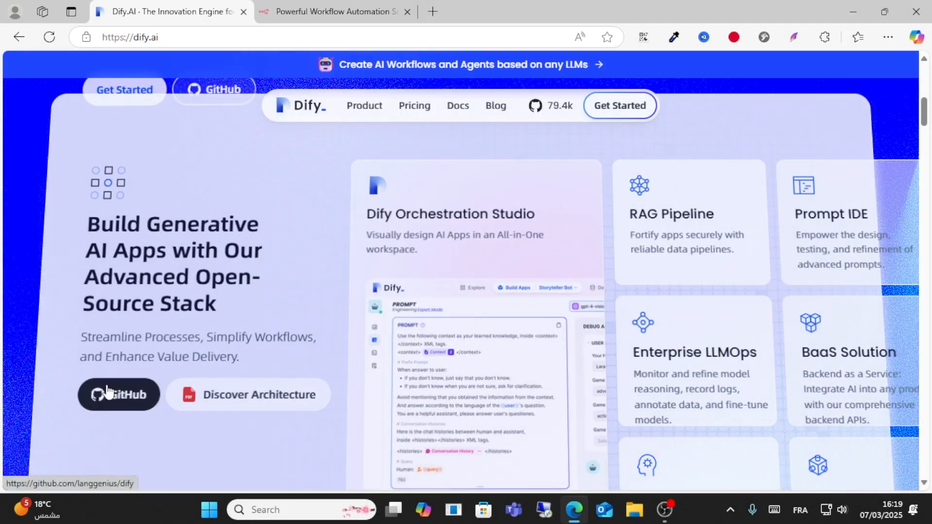
pyautogui.moveTo(189, 372)
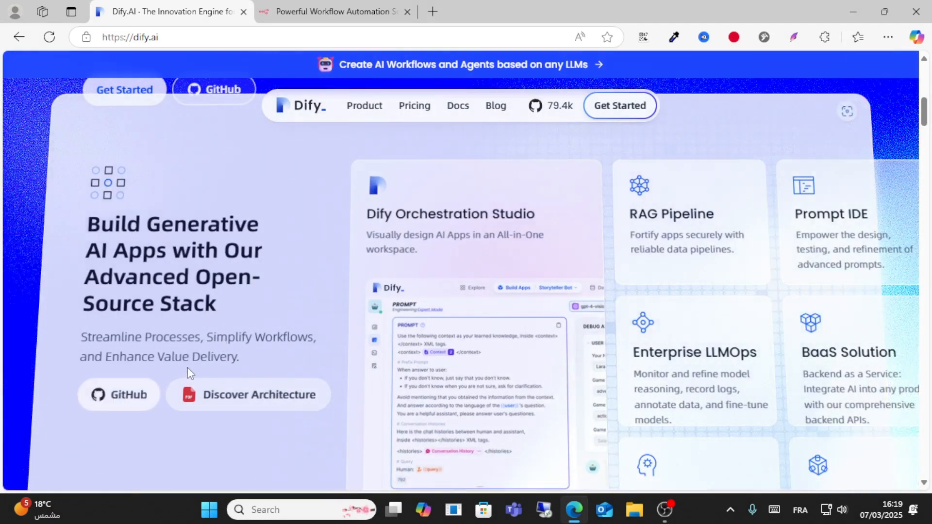
# Open Dify's Product section in a second tab and scroll through it
pyautogui.scroll(-3)
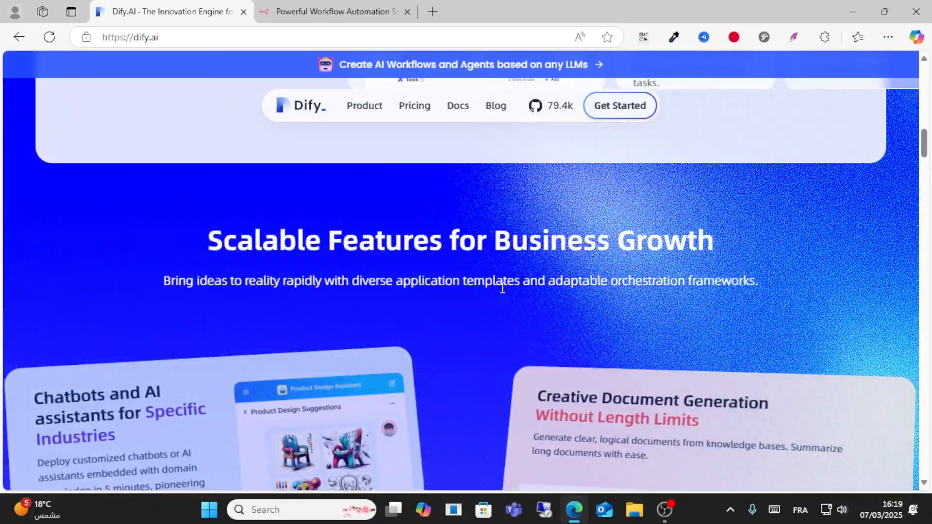
pyautogui.moveTo(364, 106)
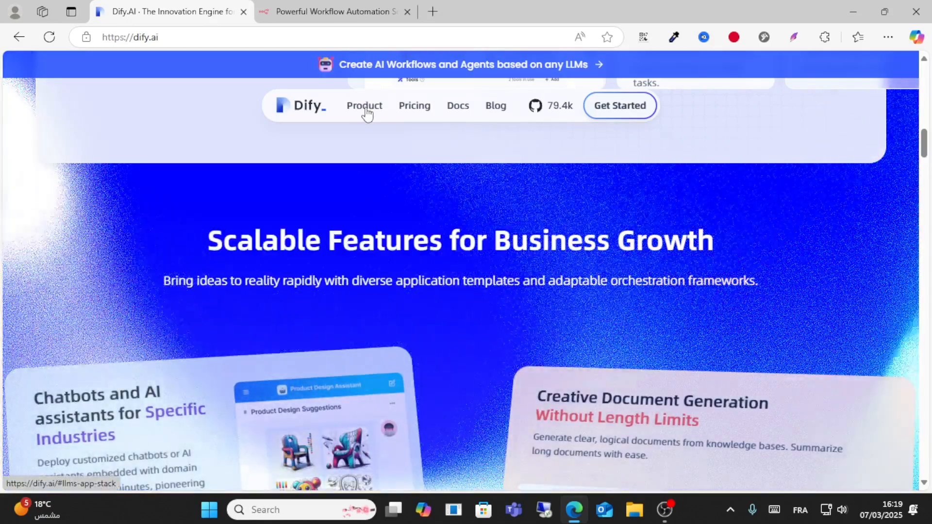
pyautogui.click(364, 106)
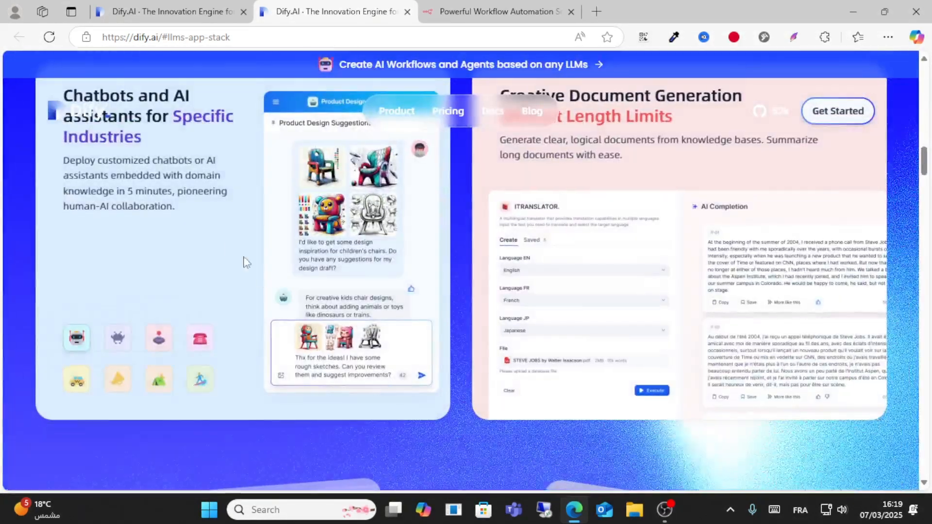
pyautogui.scroll(3)
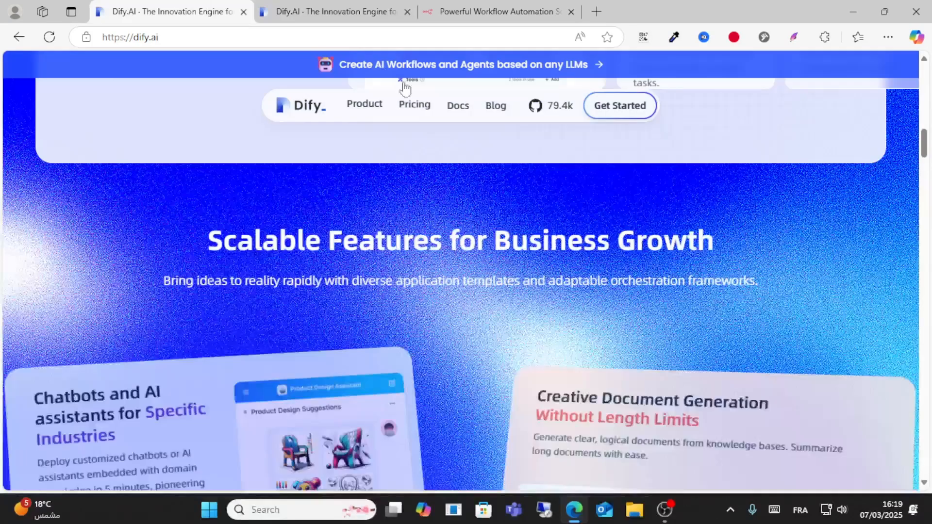
# Show Dify's pricing page, scrolled to the Sandbox, Professional, Team and Enterprise cards
pyautogui.click(414, 105)
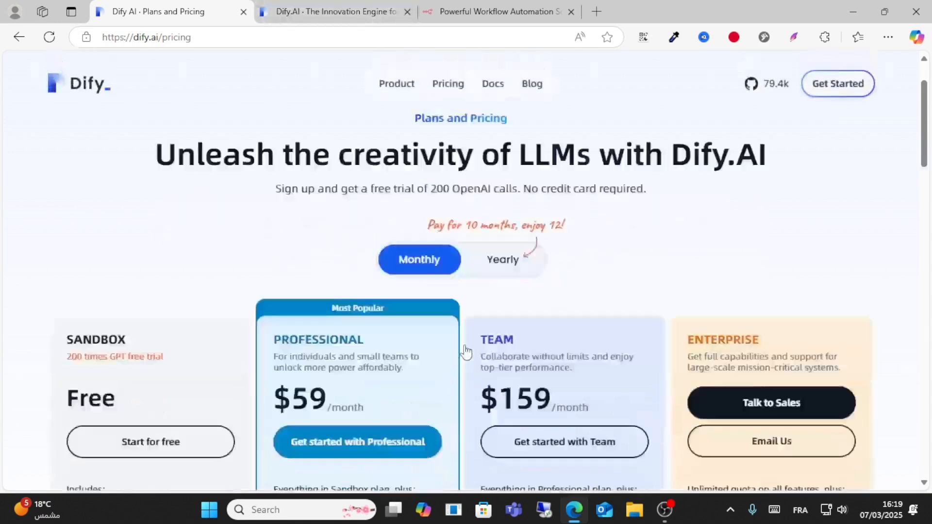
pyautogui.scroll(-3)
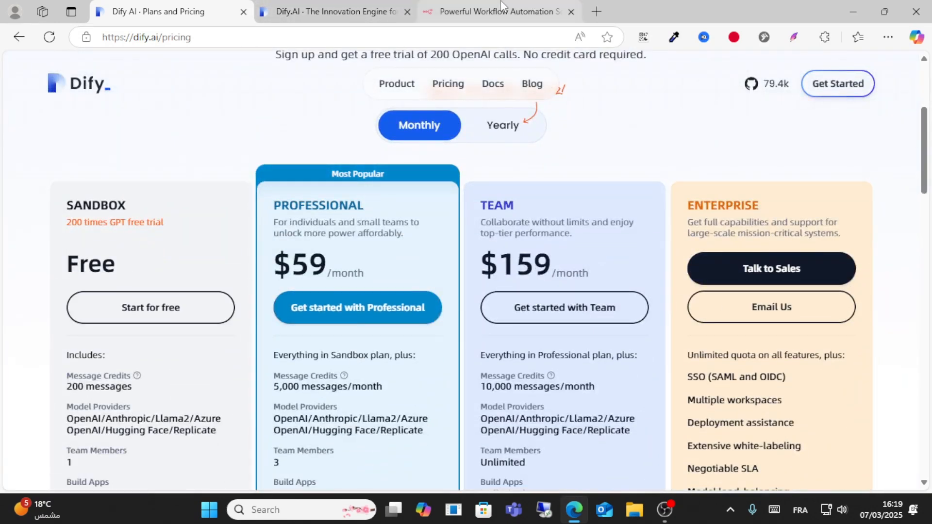
# Scroll the n8n homepage past the workflow example to the AI-with-your-data section
pyautogui.click(498, 11)
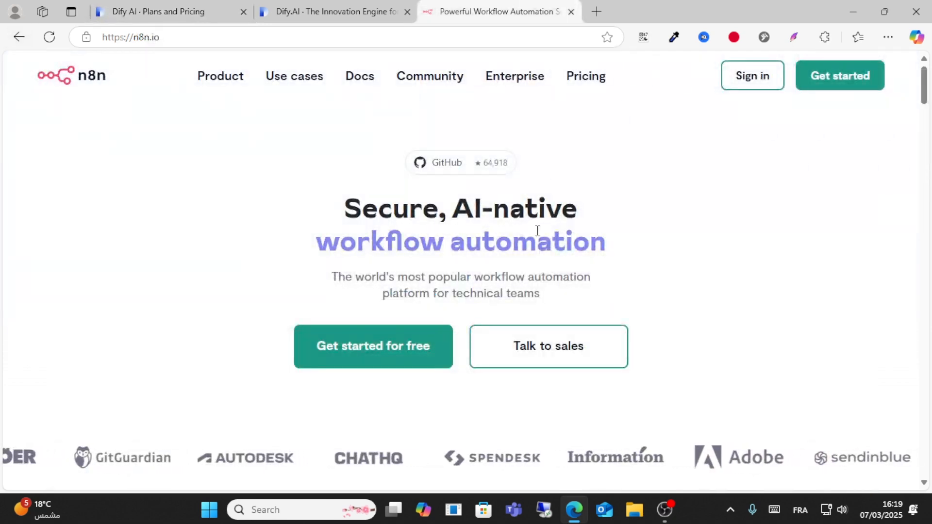
pyautogui.moveTo(508, 127)
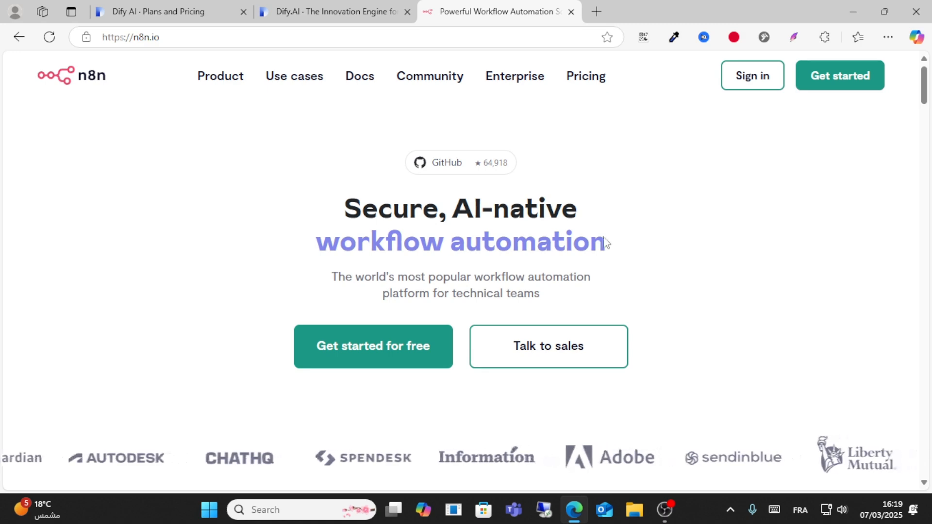
pyautogui.scroll(-3)
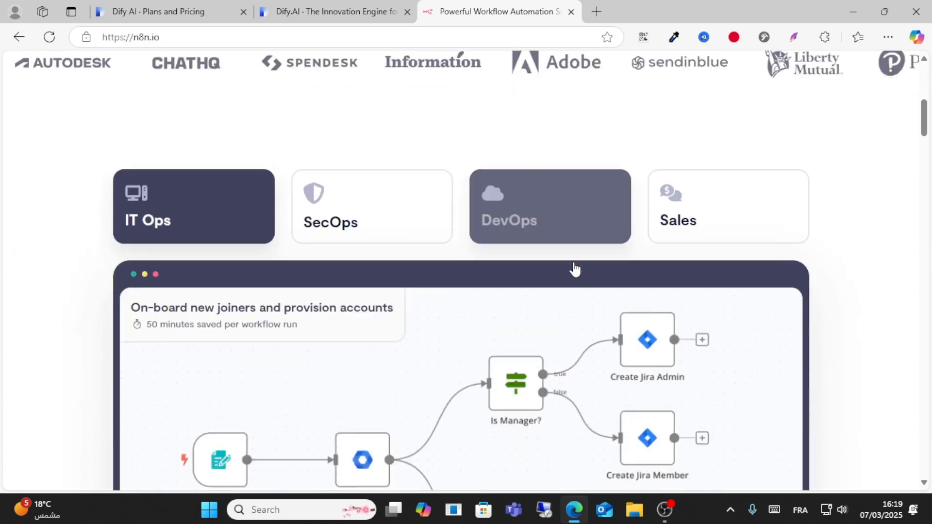
pyautogui.scroll(-3)
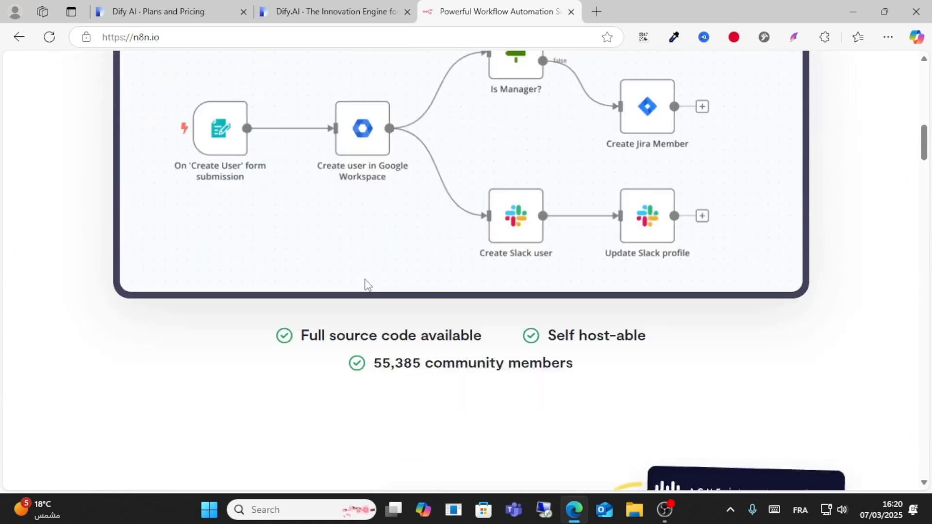
pyautogui.scroll(-3)
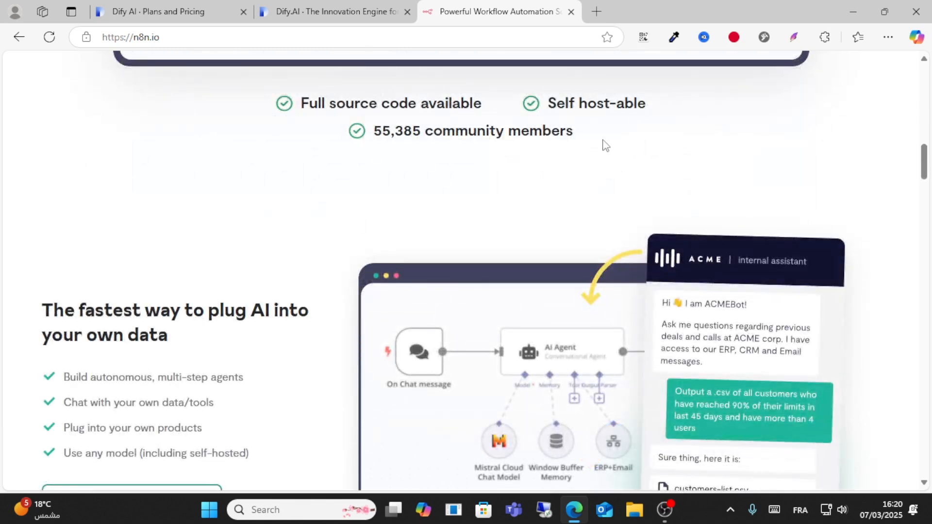
pyautogui.scroll(-3)
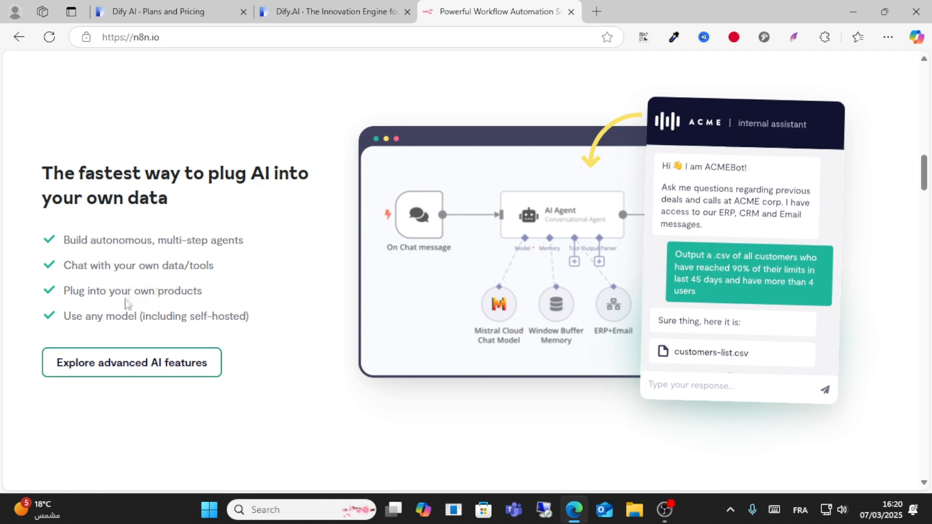
pyautogui.moveTo(328, 251)
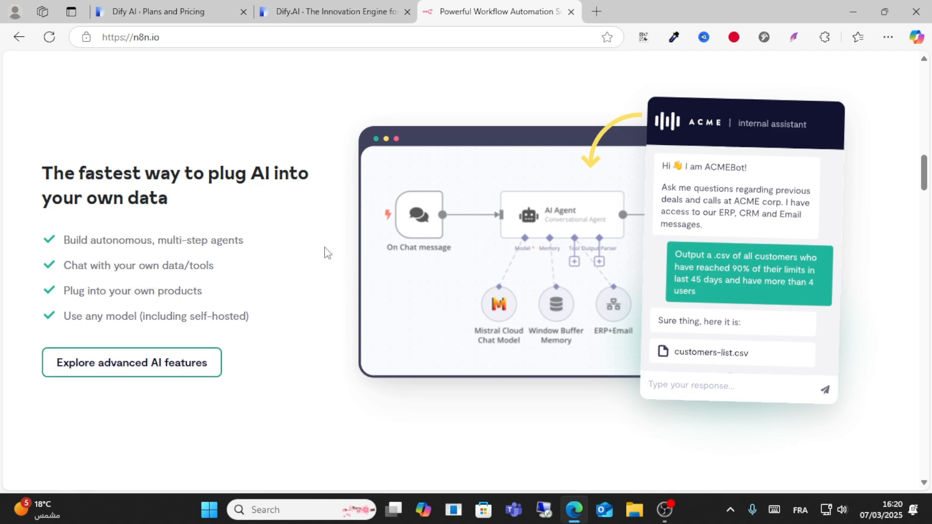
pyautogui.moveTo(114, 320)
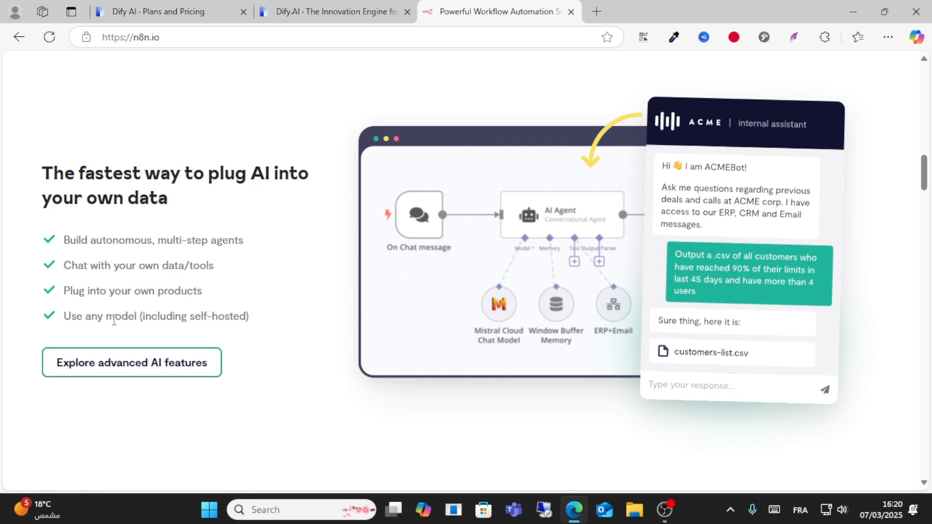
# Open n8n's pricing page and scroll through its plan details
pyautogui.click(585, 76)
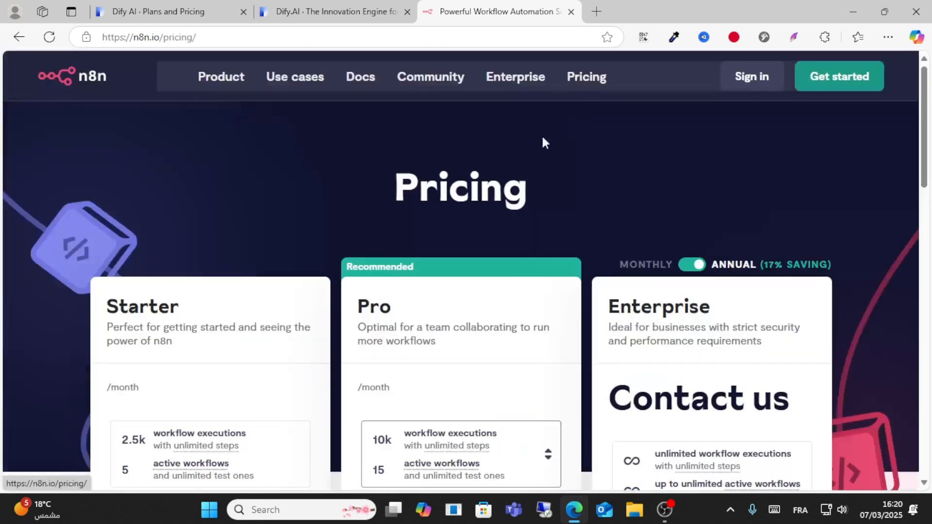
pyautogui.scroll(-3)
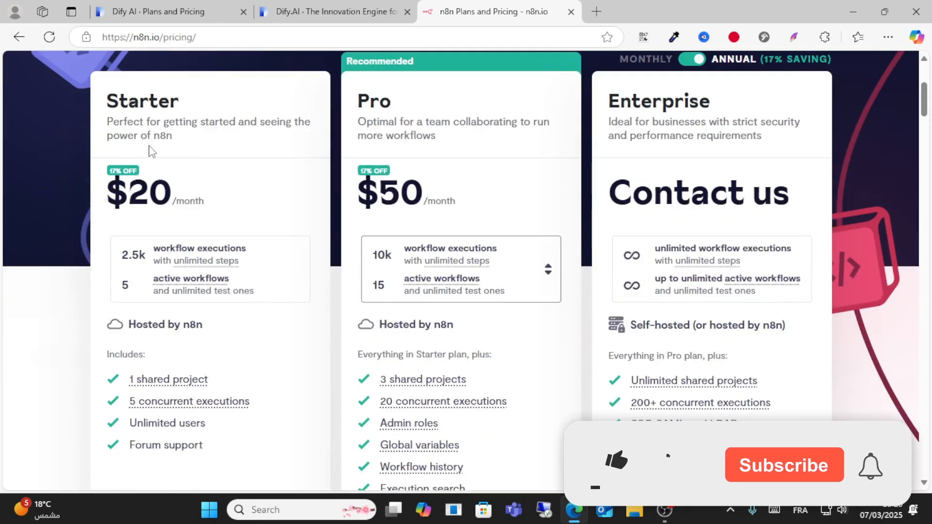
pyautogui.click(615, 461)
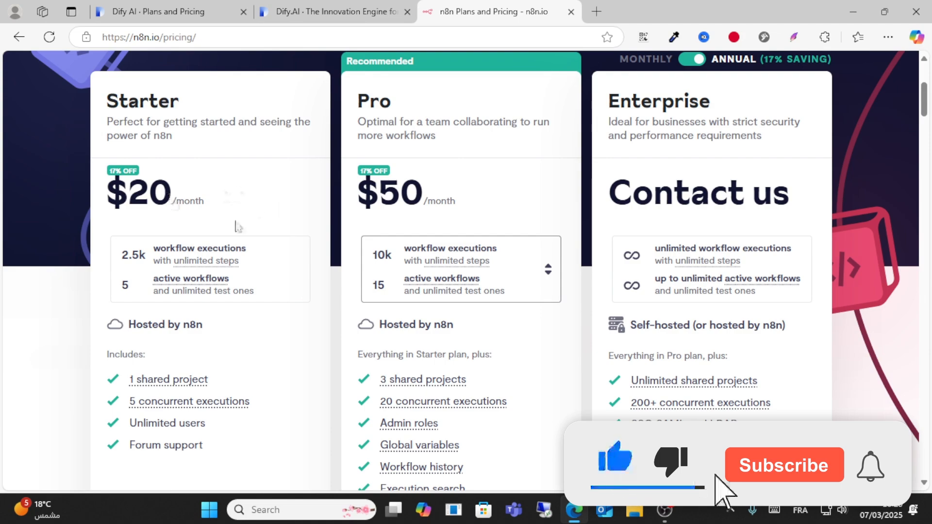
pyautogui.scroll(3)
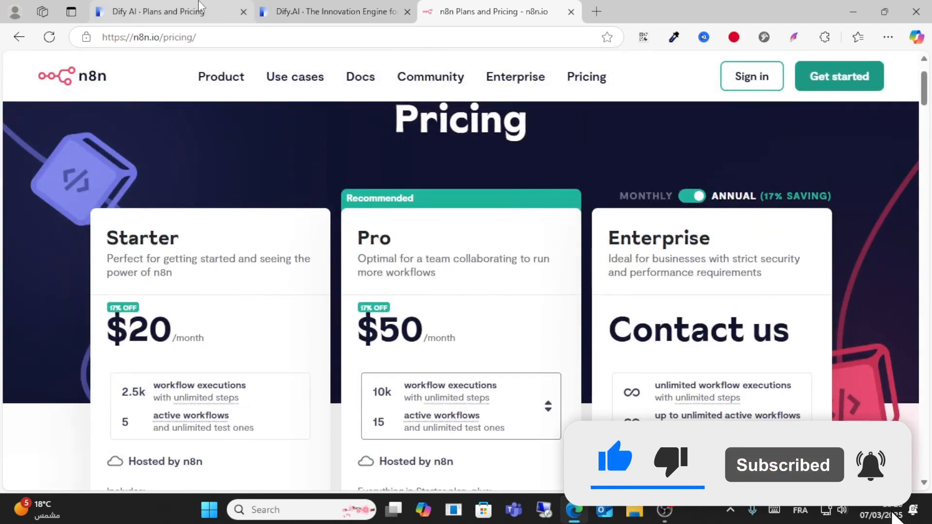
# Compare with Dify's pricing tab, then return to n8n's Starter $20, Pro $50 and Enterprise plans
pyautogui.click(167, 11)
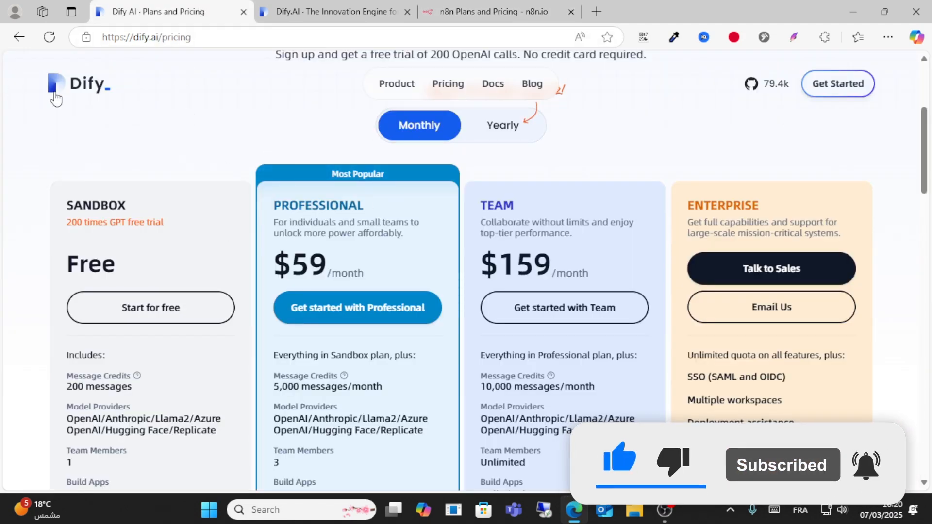
pyautogui.click(487, 11)
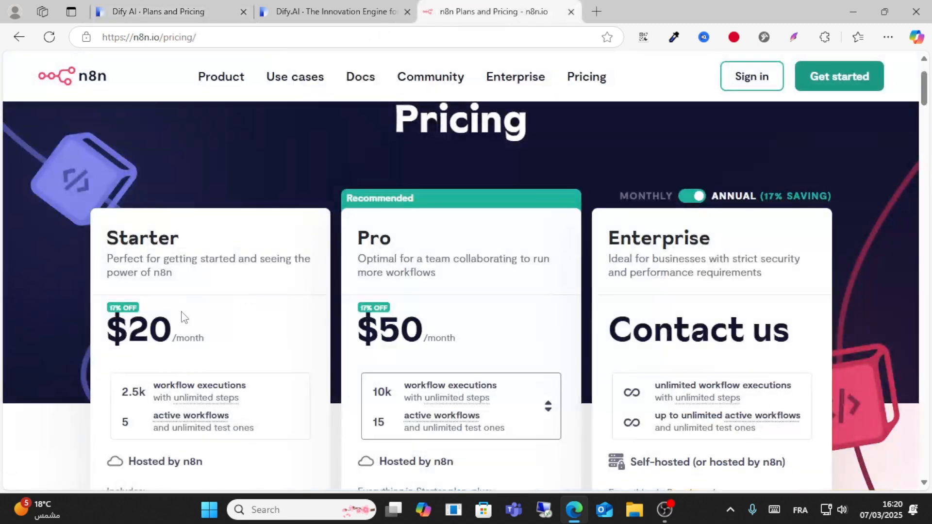
pyautogui.scroll(3)
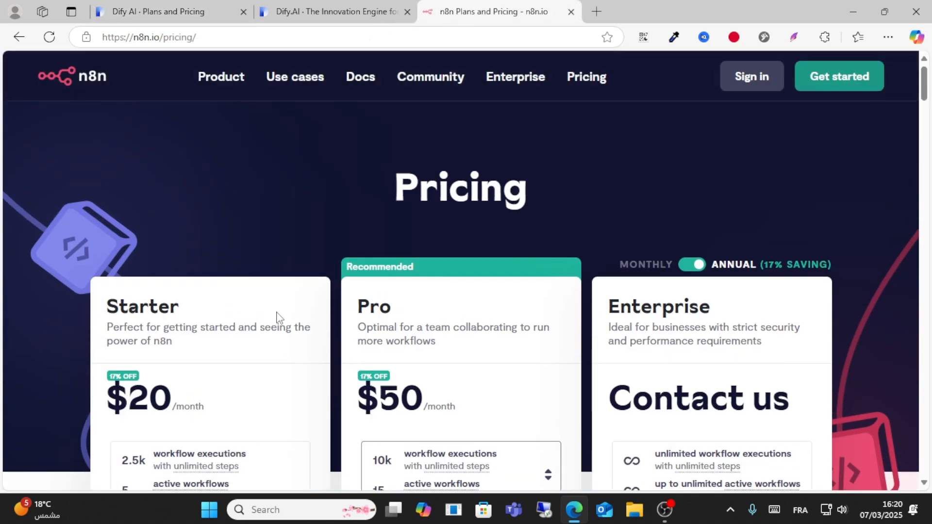